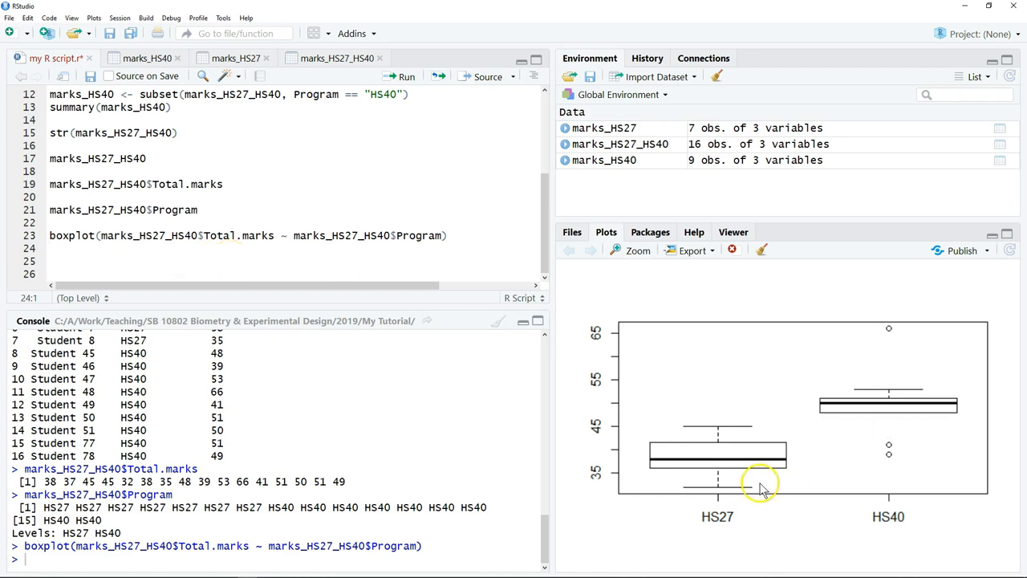
pyautogui.moveTo(944, 419)
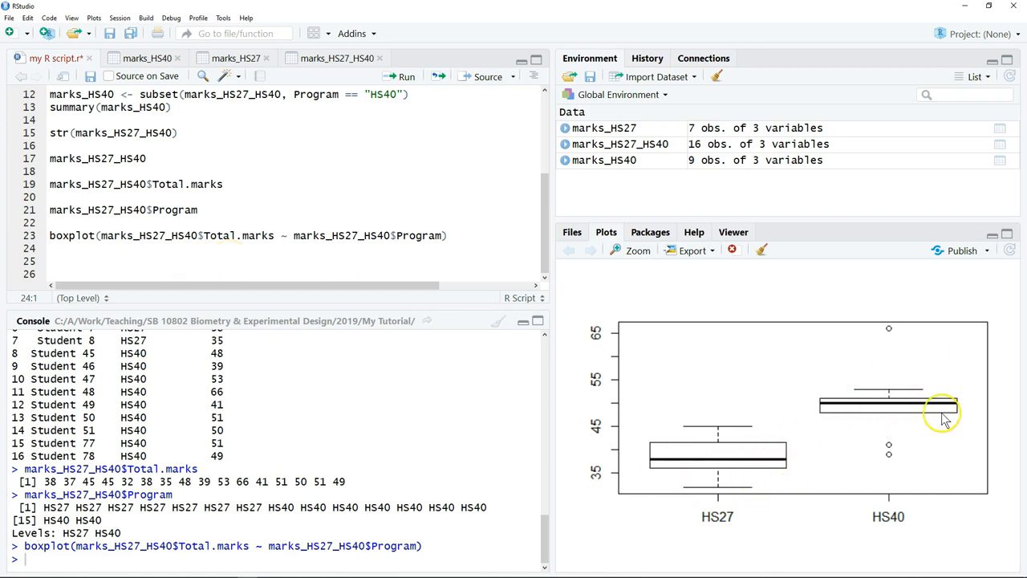
pyautogui.moveTo(924, 456)
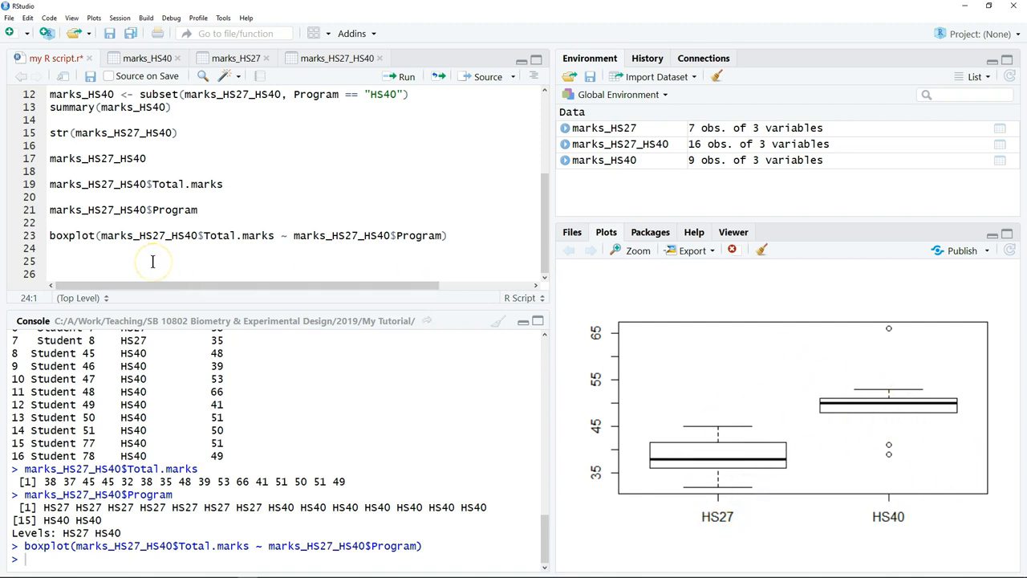
# Write t.test(marks_HS27_HS40$Total.marks~marks_HS27_HS40$Program, alternative="two.sides") on line 24.
pyautogui.write('t.test(')
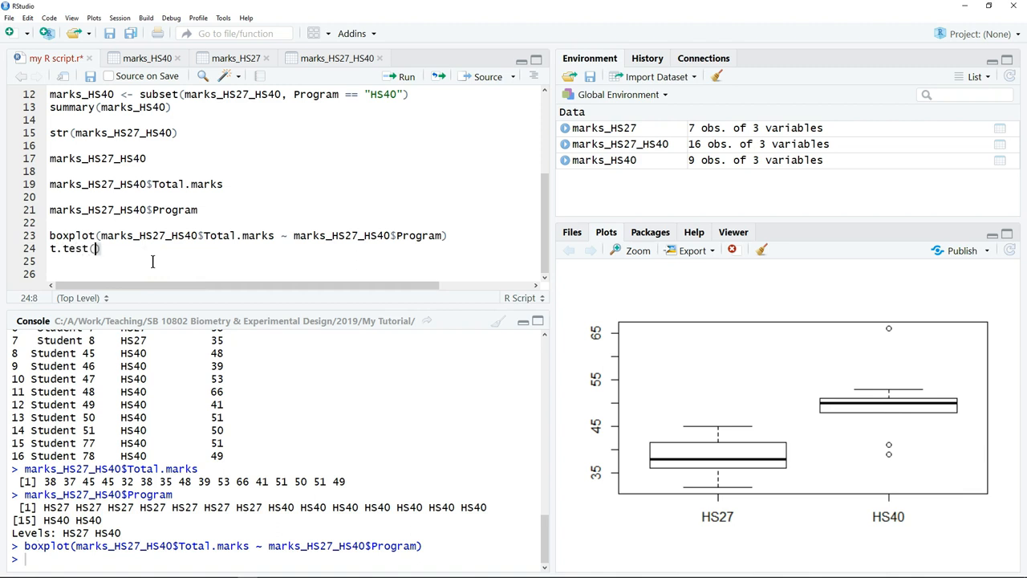
pyautogui.write('marks_HS27_HS40')
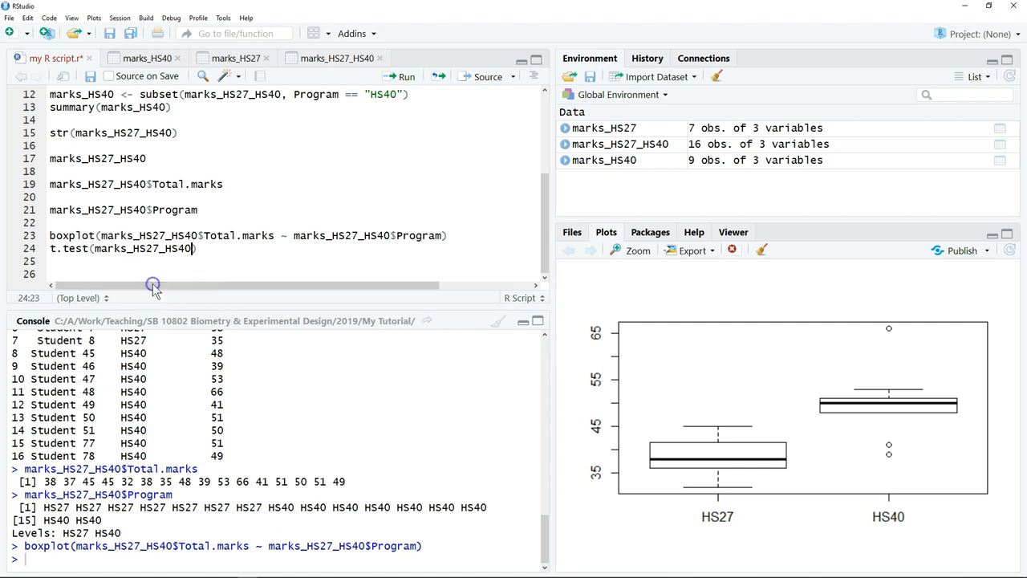
pyautogui.write('$Total.marks~')
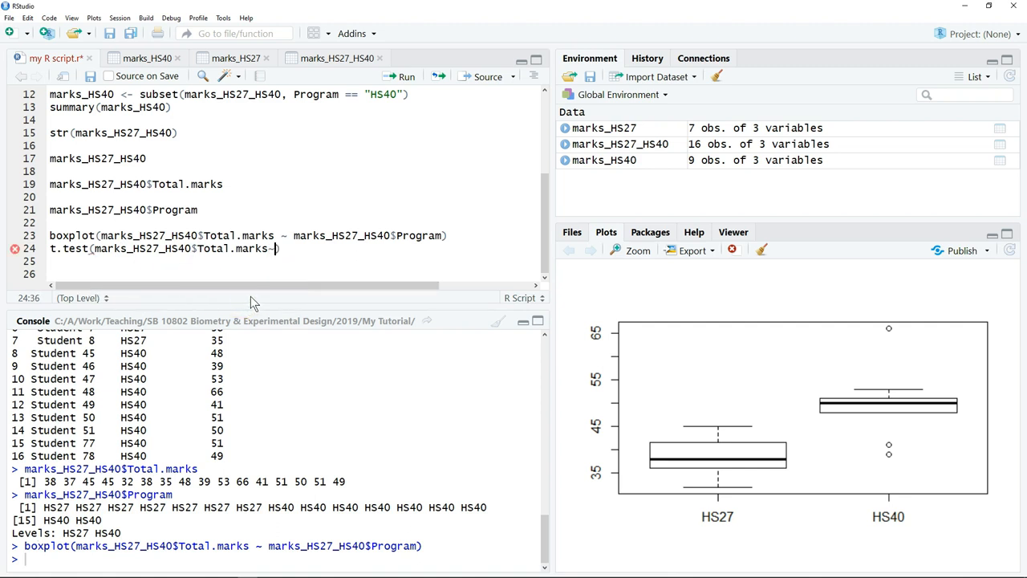
pyautogui.write('marks_HS27_HS40$Program,')
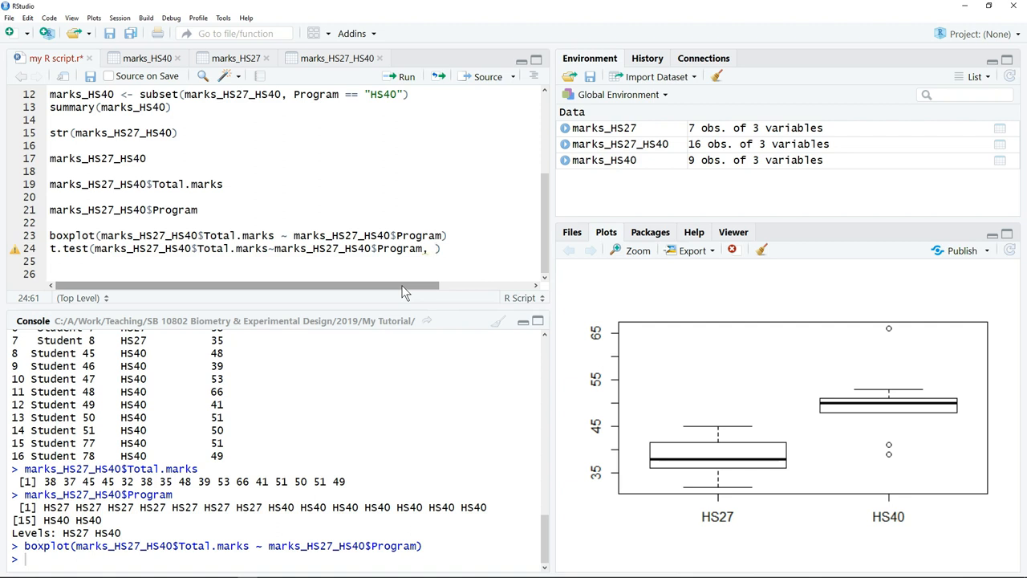
pyautogui.write('alternative ="')
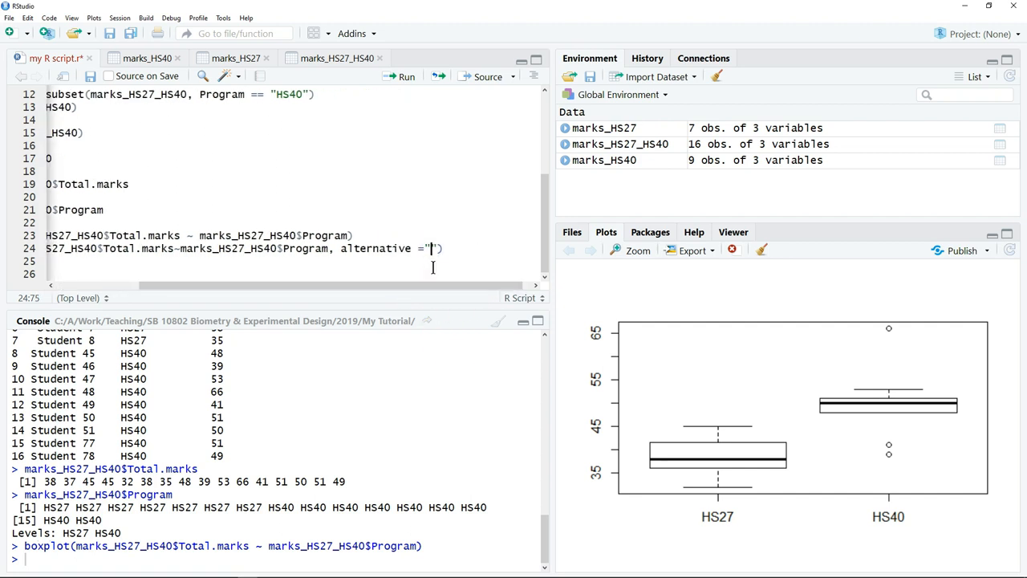
pyautogui.write('tw')
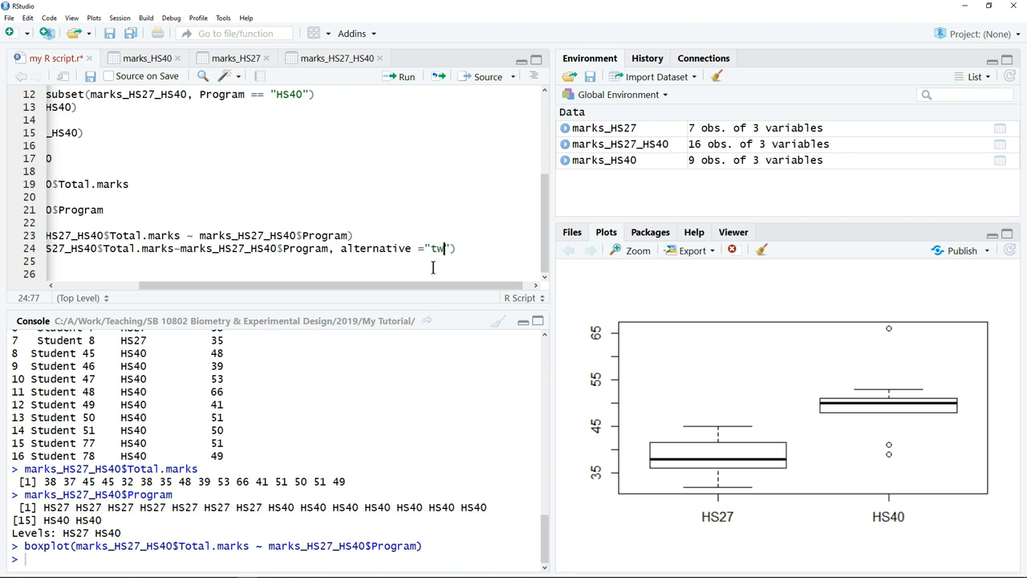
pyautogui.write('o.sides')
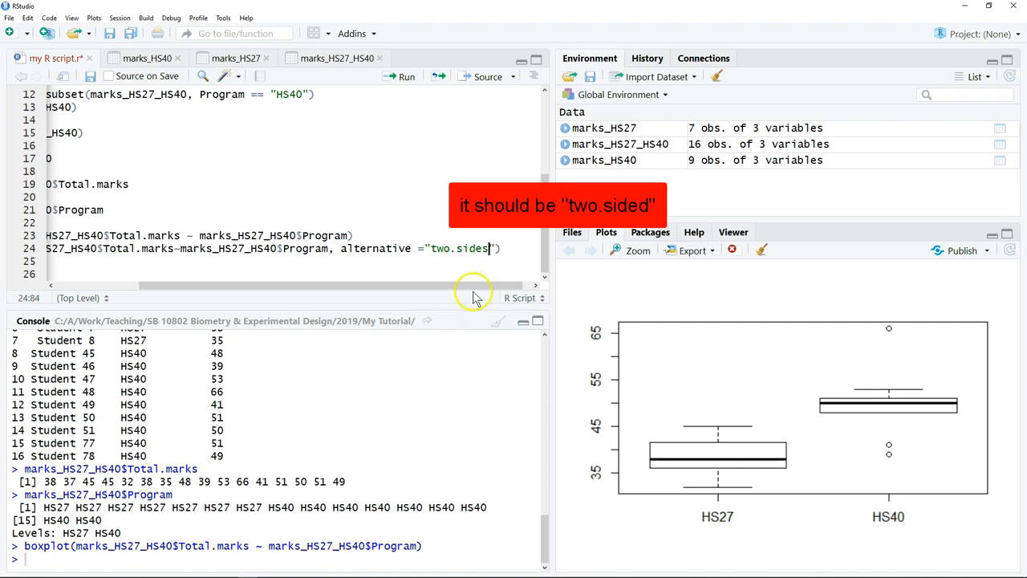
# Try alternative values "less" and "greater", then settle back on the two-sided alternative.
pyautogui.doubleClick(457, 247)
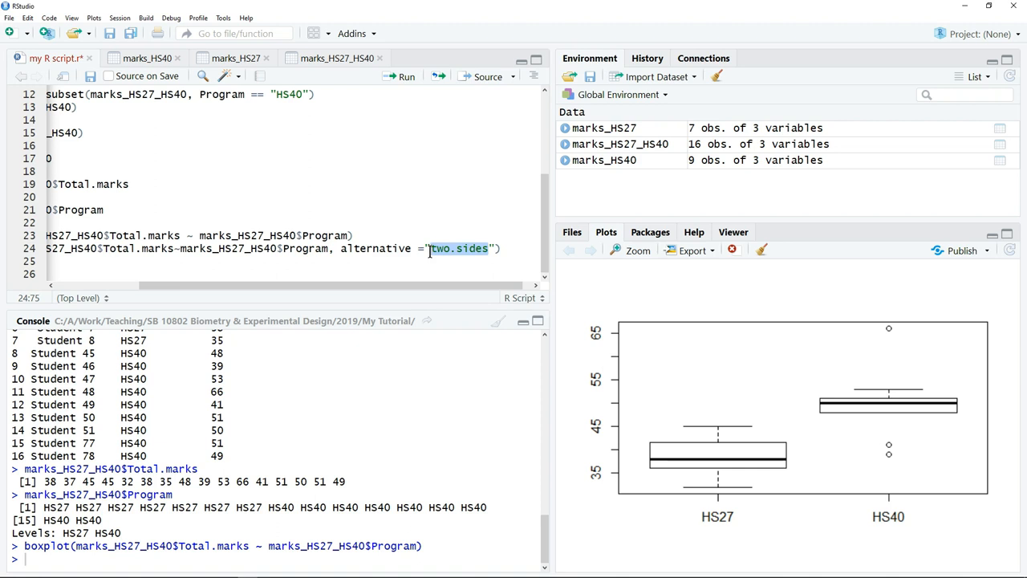
pyautogui.write('less')
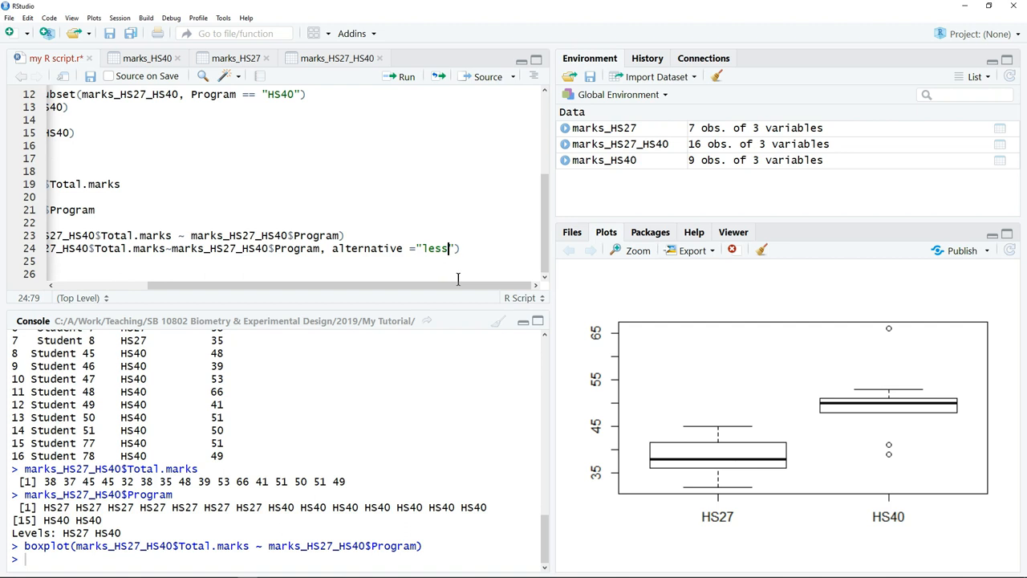
pyautogui.doubleClick(433, 247)
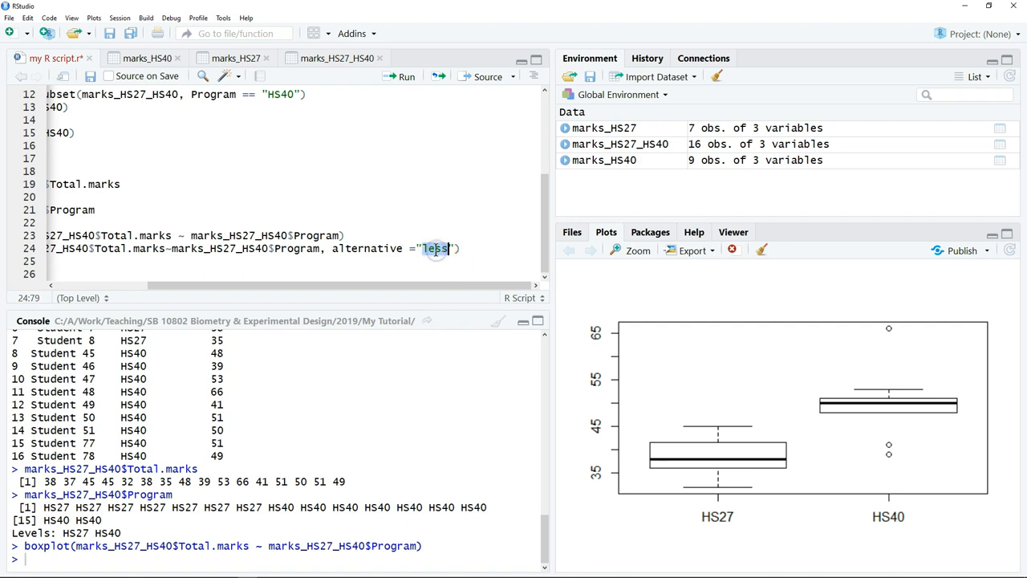
pyautogui.write('greater')
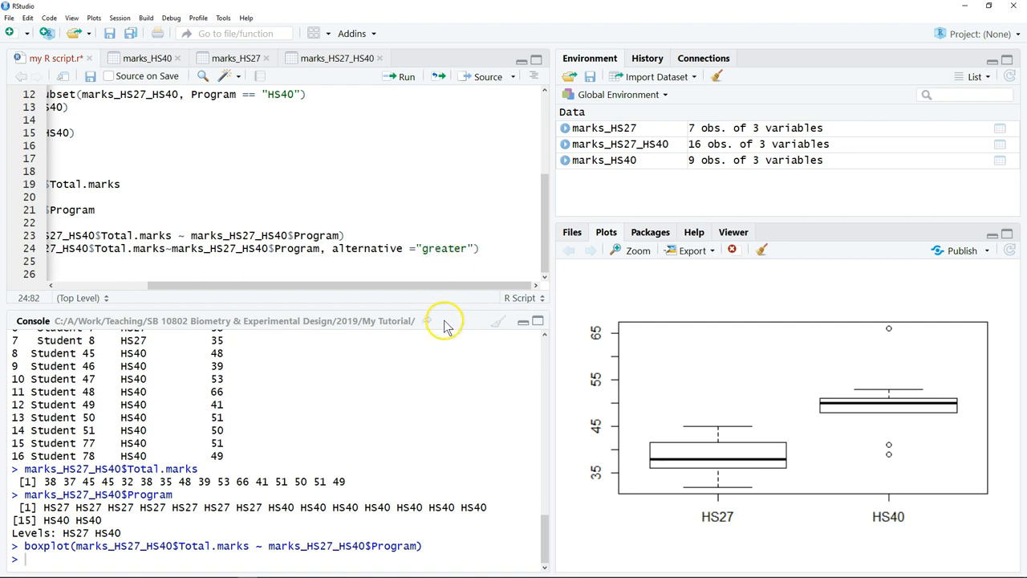
pyautogui.moveTo(449, 286)
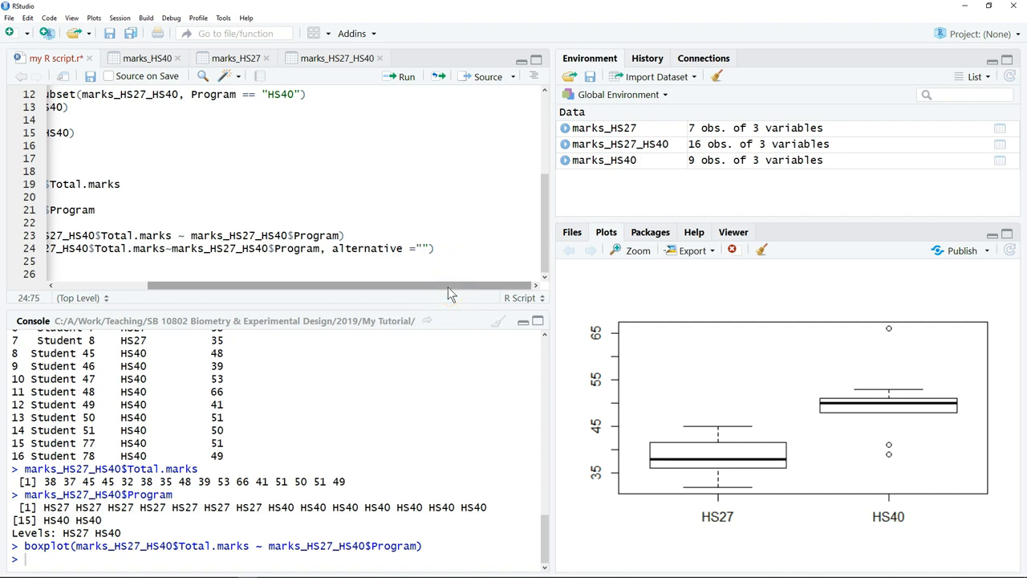
pyautogui.write('two.sides')
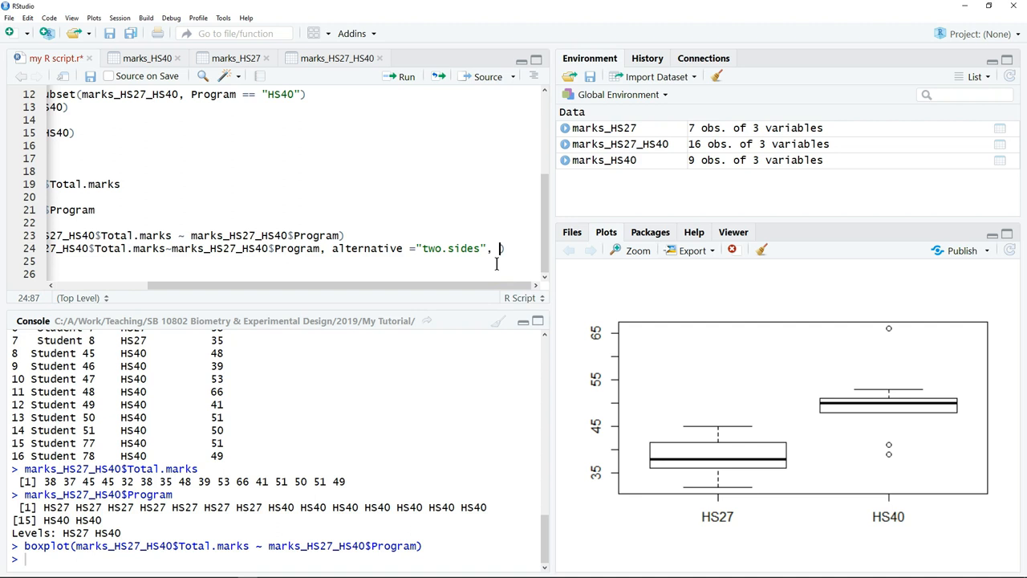
# Add paired = FALSE and var.equal = TRUE to the t.test call.
pyautogui.write('paired =')
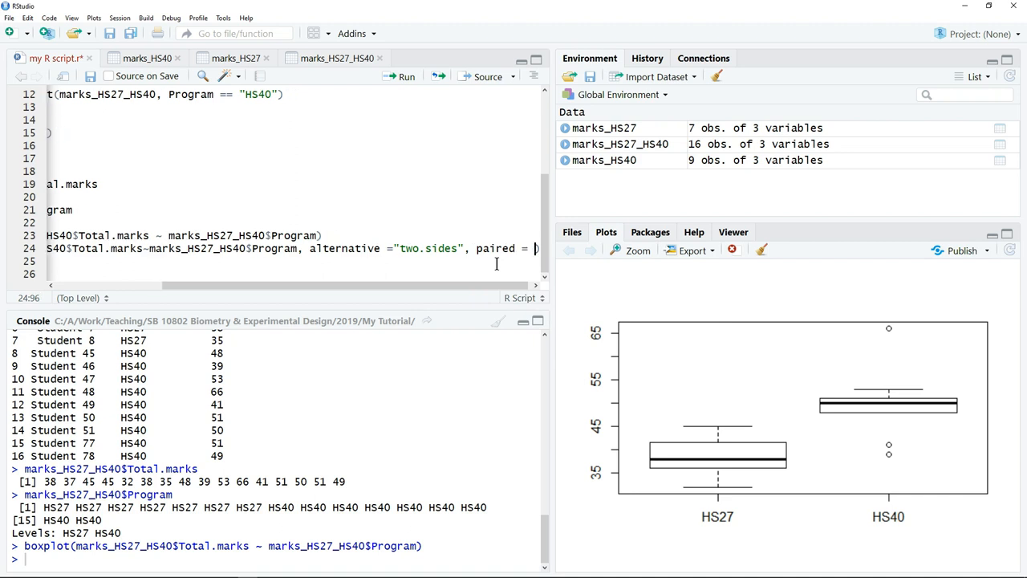
pyautogui.write('FALSE,')
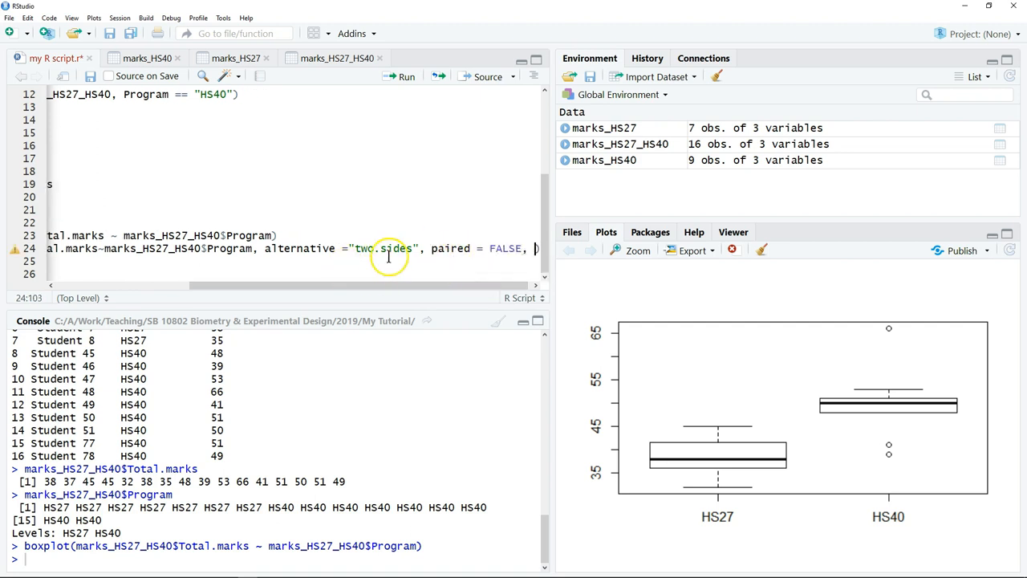
pyautogui.moveTo(425, 285)
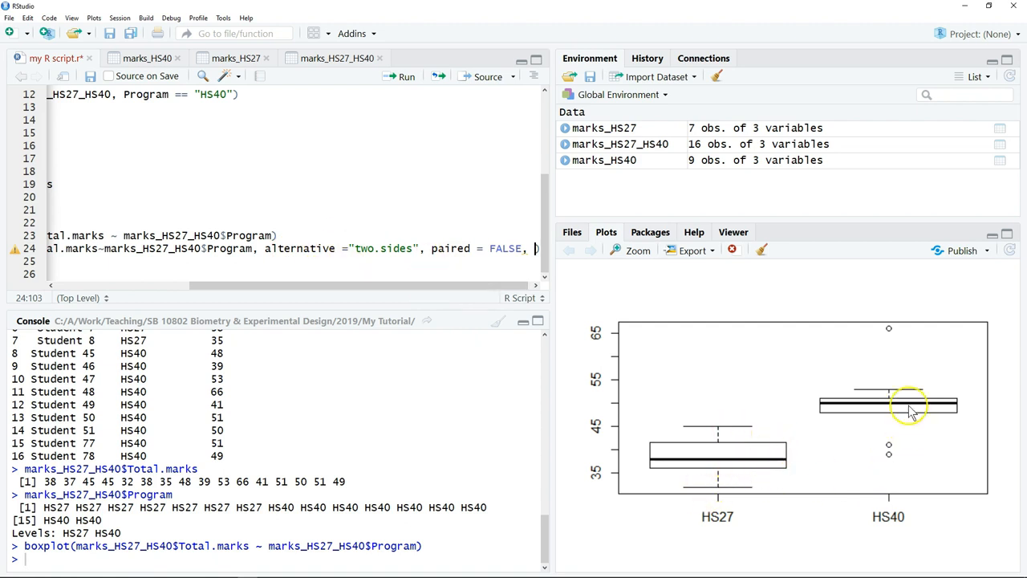
pyautogui.moveTo(684, 496)
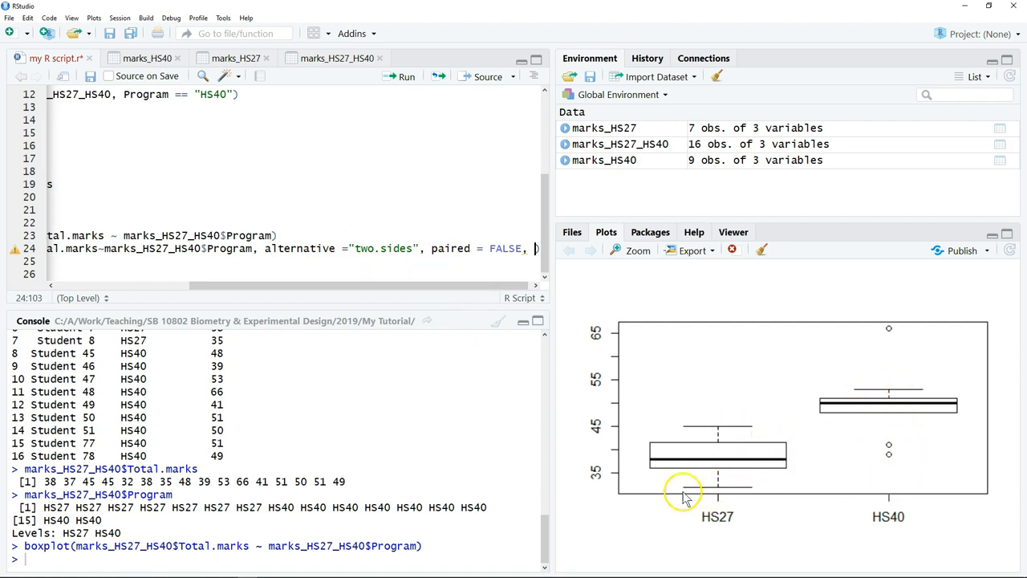
pyautogui.moveTo(685, 498)
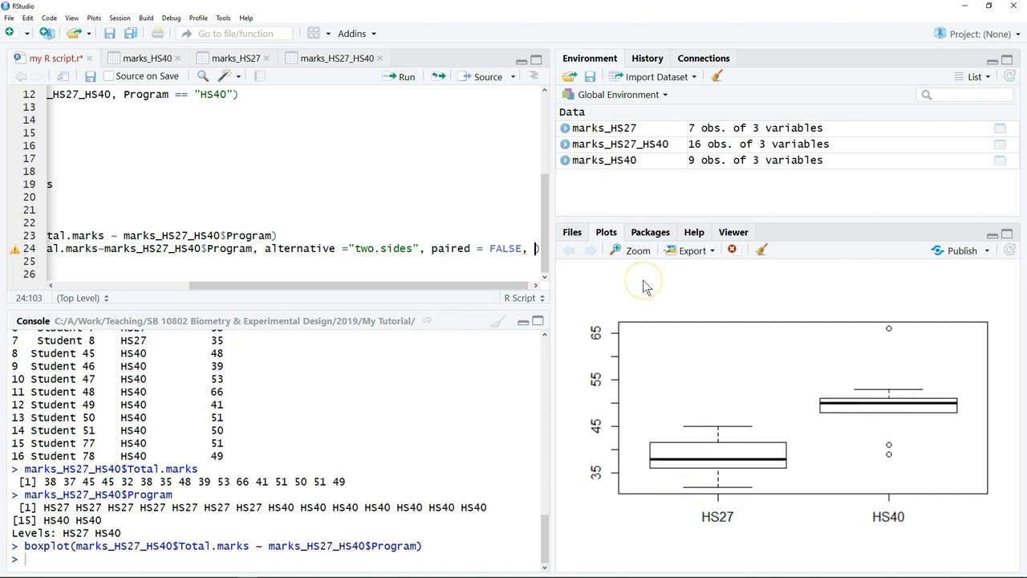
pyautogui.write('var')
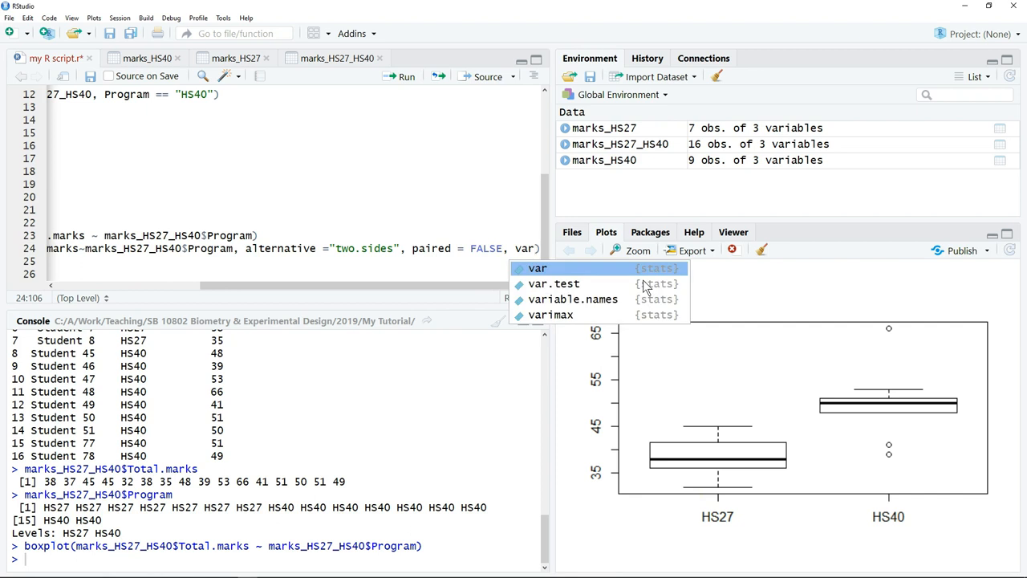
pyautogui.write('r')
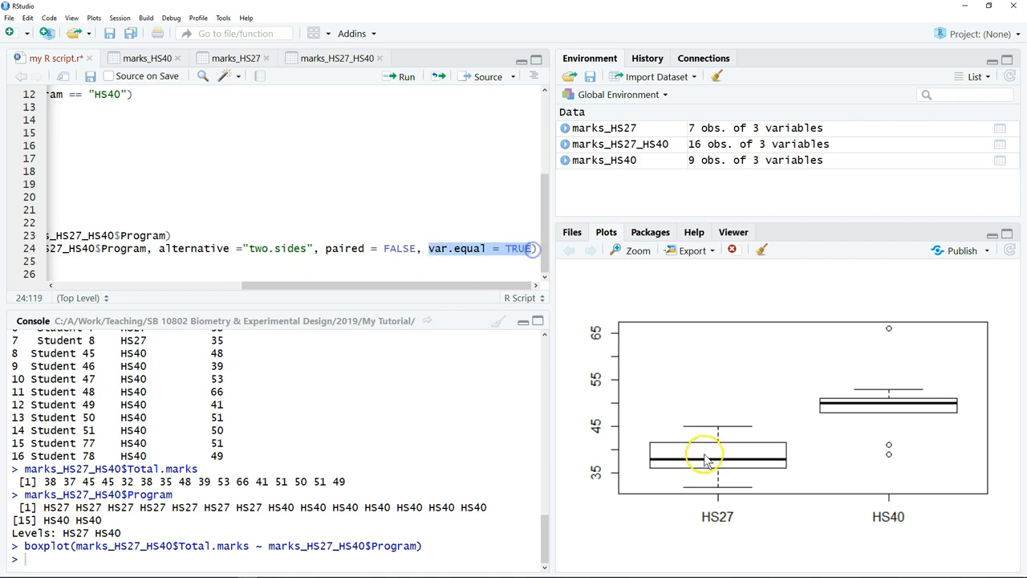
pyautogui.moveTo(901, 404)
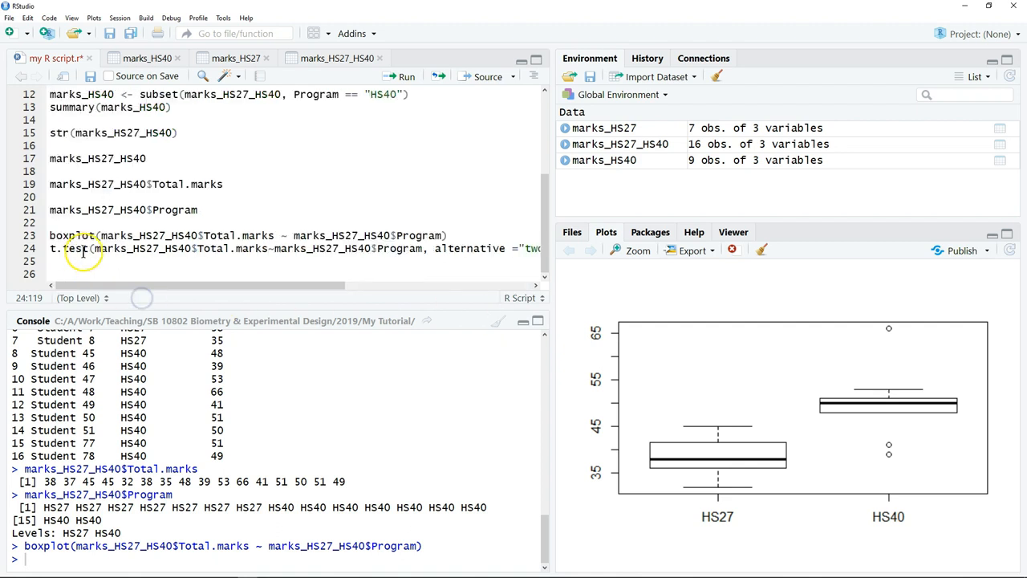
pyautogui.doubleClick(74, 247)
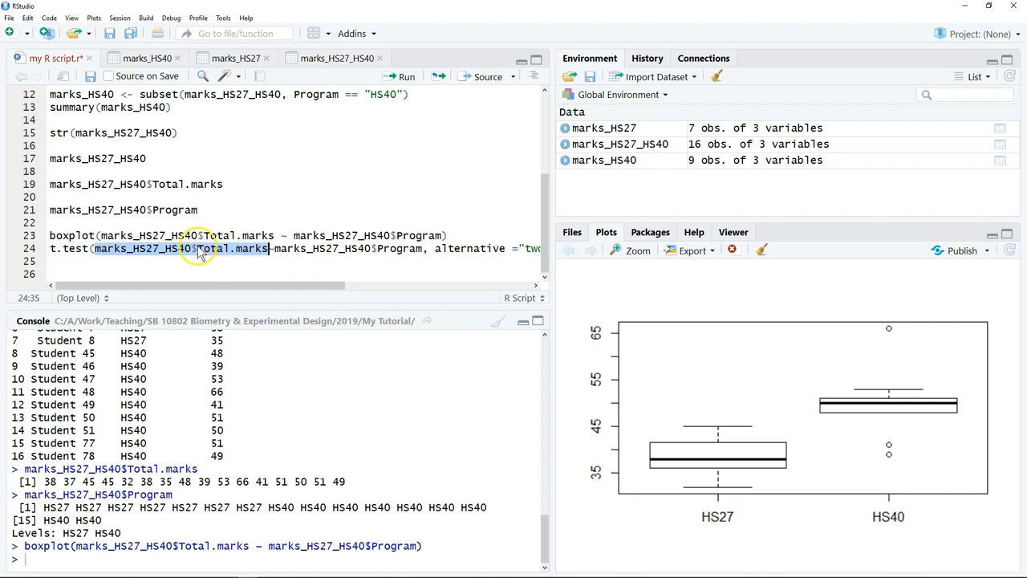
pyautogui.click(272, 247)
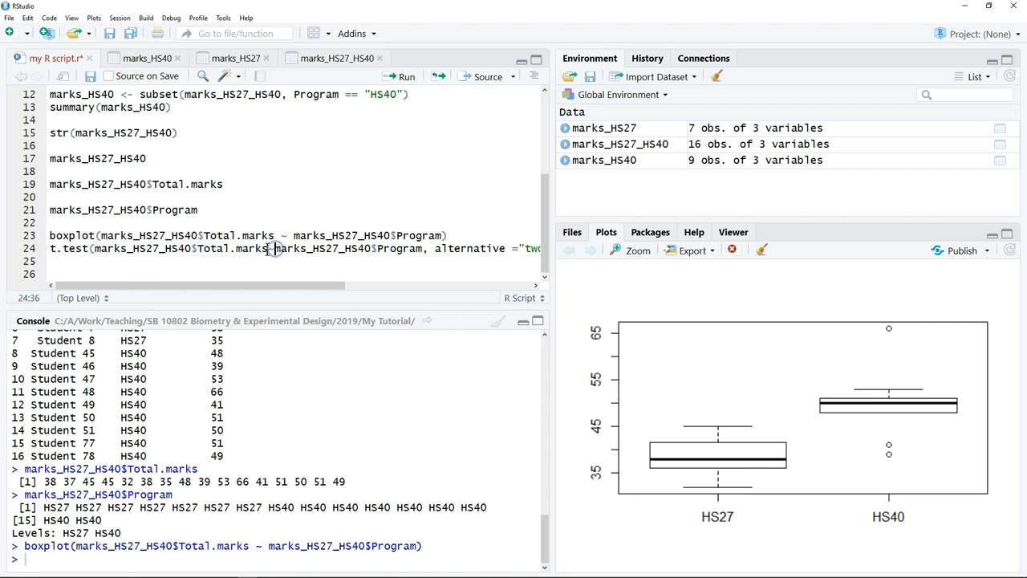
pyautogui.doubleClick(292, 247)
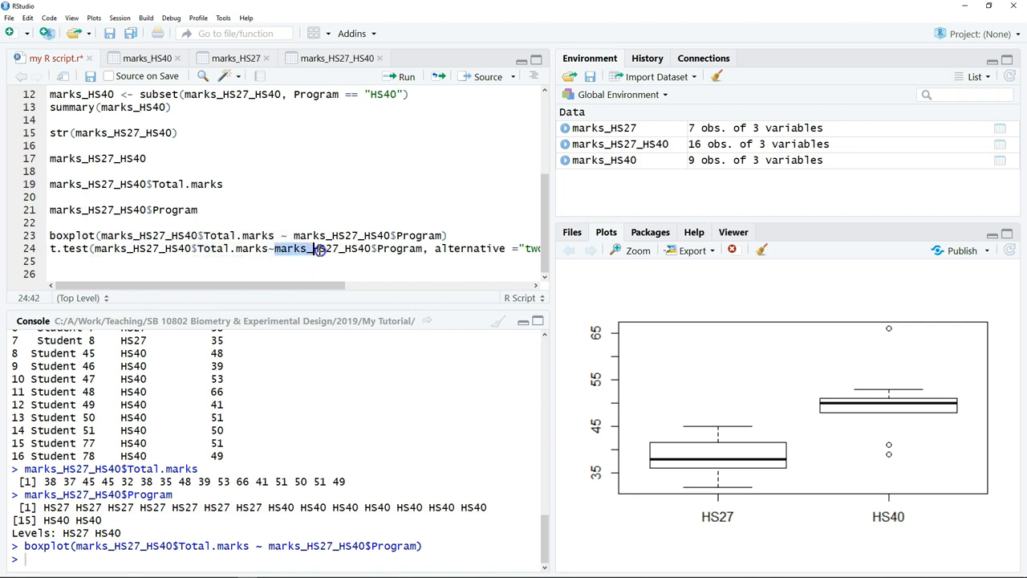
pyautogui.moveTo(317, 247); pyautogui.dragTo(421, 247)
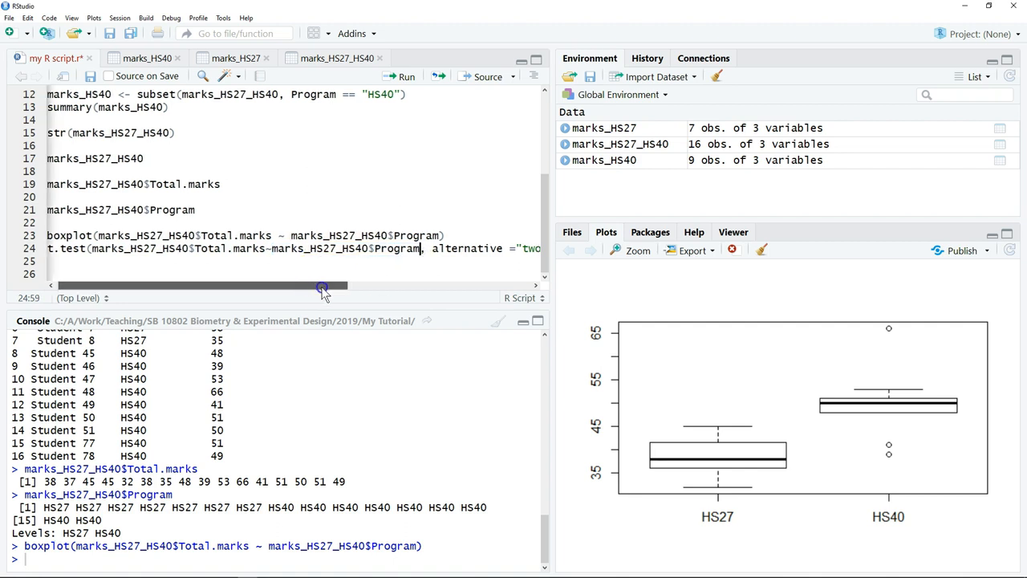
pyautogui.moveTo(321, 286); pyautogui.dragTo(484, 292)
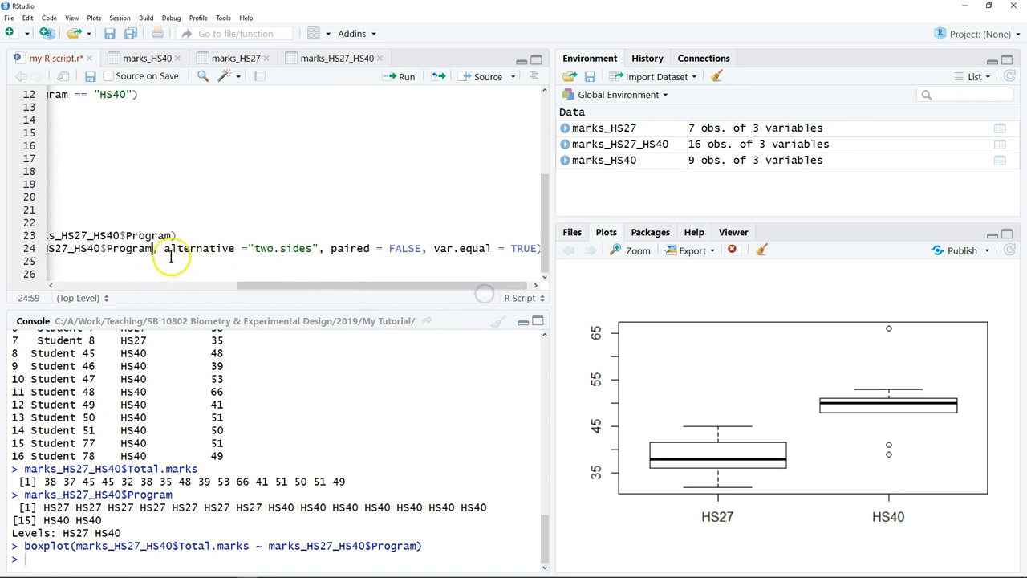
pyautogui.moveTo(164, 247); pyautogui.dragTo(320, 247)
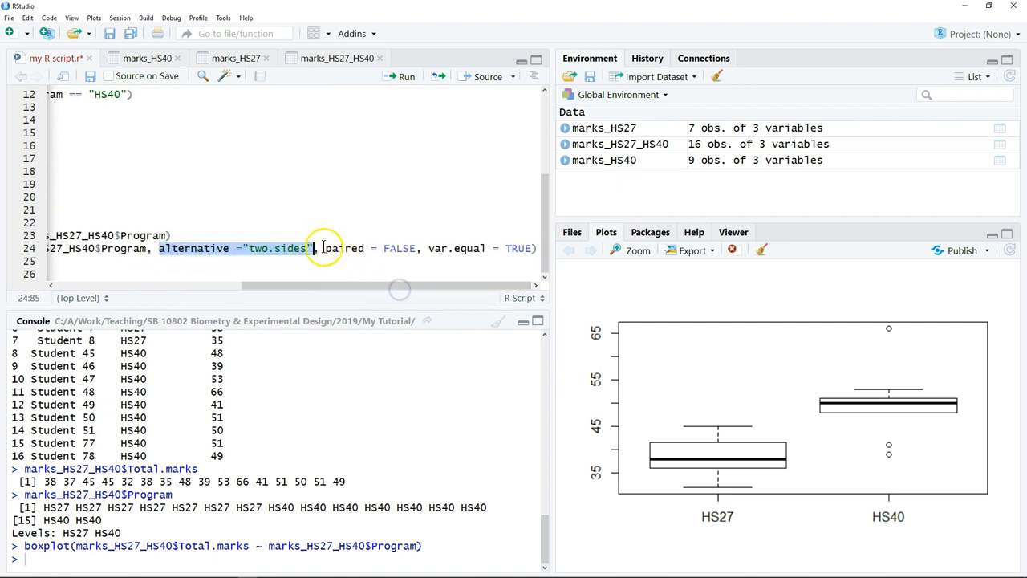
pyautogui.moveTo(313, 247); pyautogui.dragTo(415, 247)
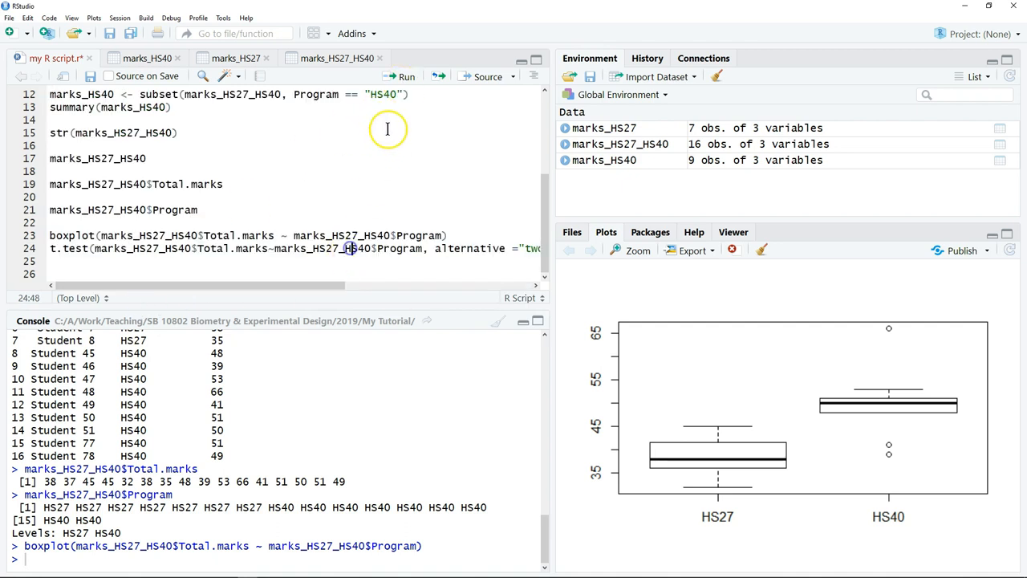
# Run the t.test, correct "two.sides" to "two.sided", and rerun to get t = -3.35, p = 0.0047.
pyautogui.click(406, 77)
pyautogui.write('d')
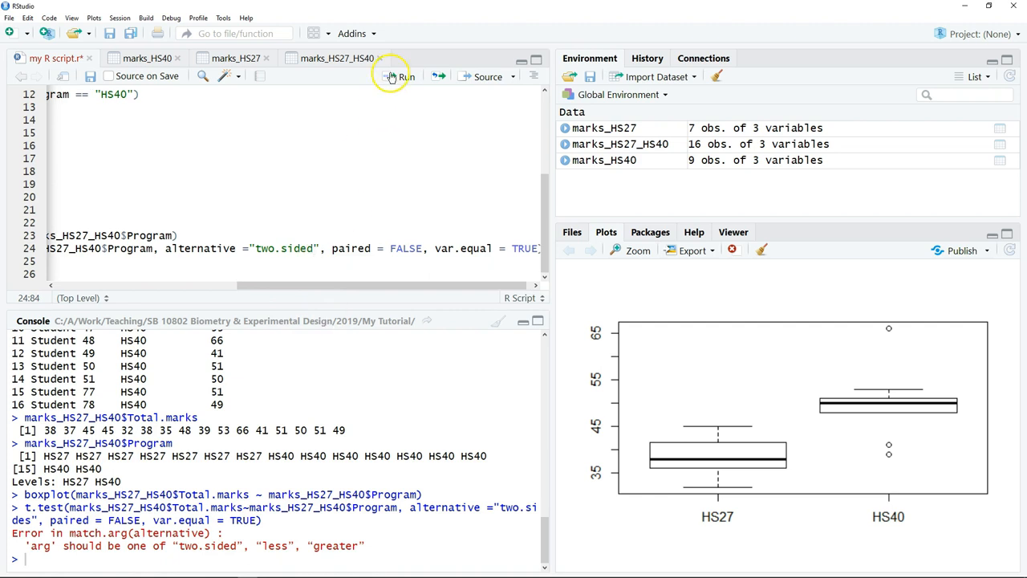
pyautogui.click(401, 76)
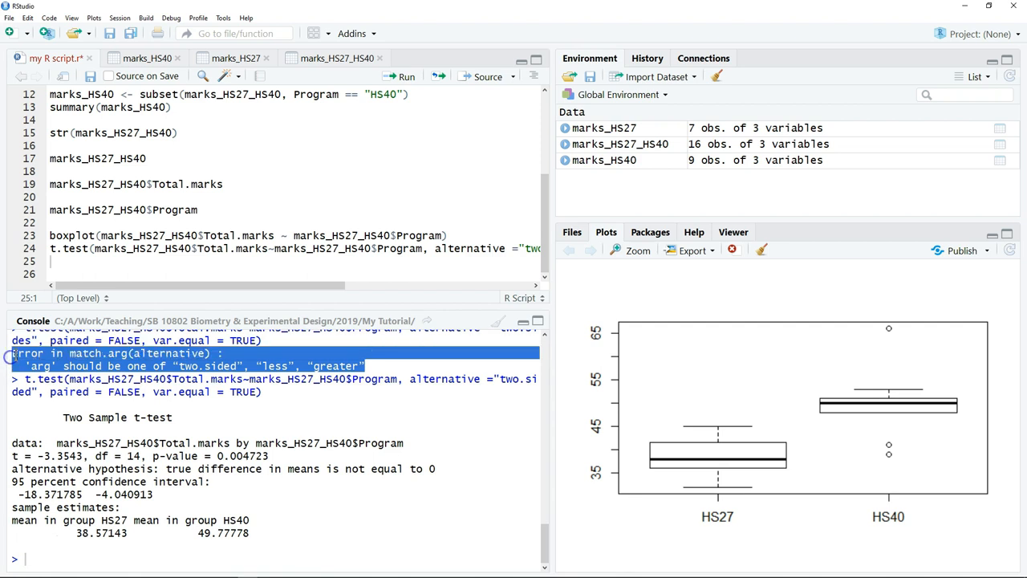
pyautogui.moveTo(233, 379)
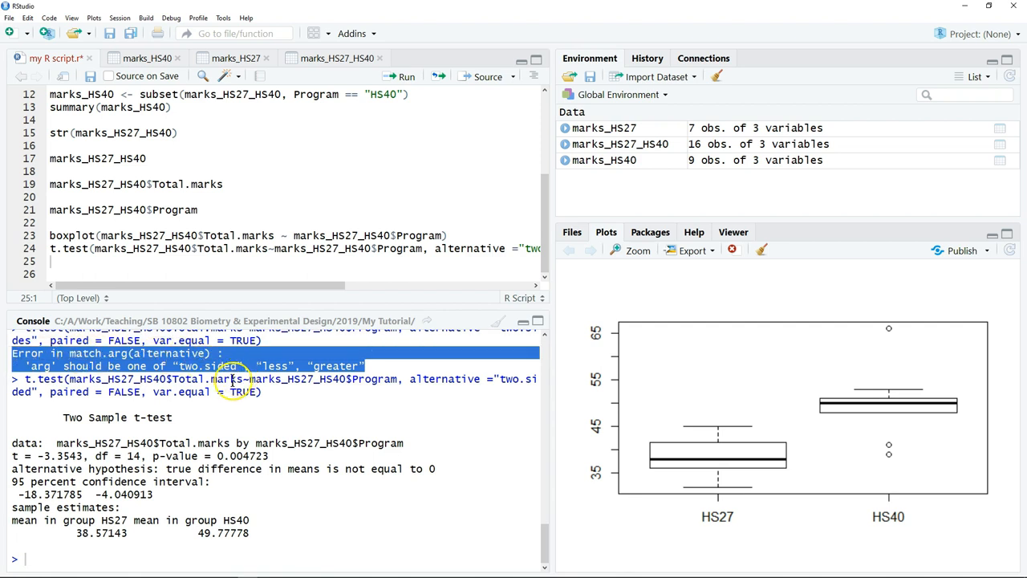
# Paste the match.arg 'arg' should be one of "two.sided" error into a Google search.
pyautogui.press('alt+tab')
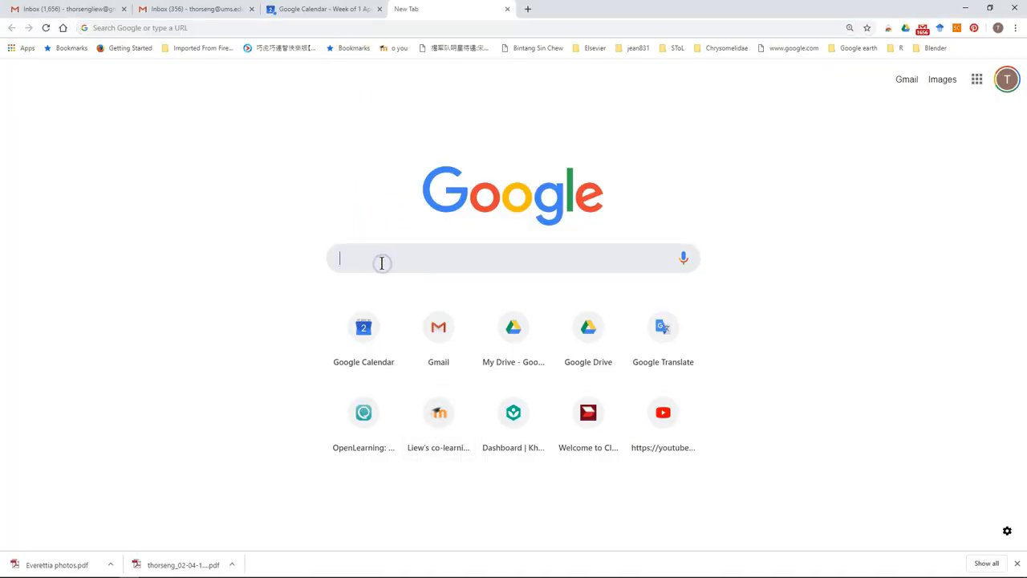
pyautogui.write('Error in match.arg(alternative) : \'arg\' should be one of "two.sided", "less", "greater"')
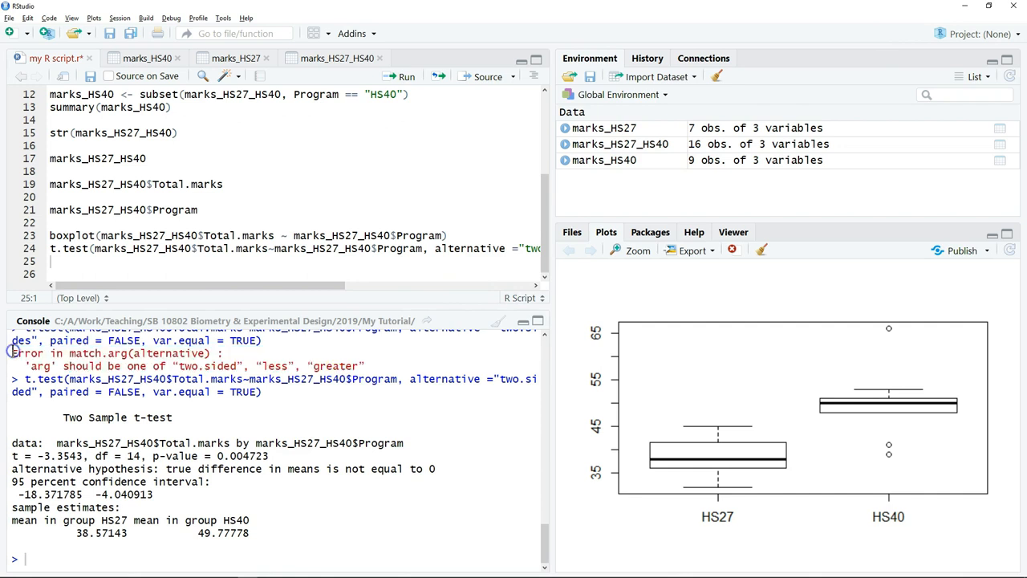
# Enlarge the Console to review the t-test output and select the p-value 0.0047.
pyautogui.moveTo(13, 353); pyautogui.dragTo(365, 366)
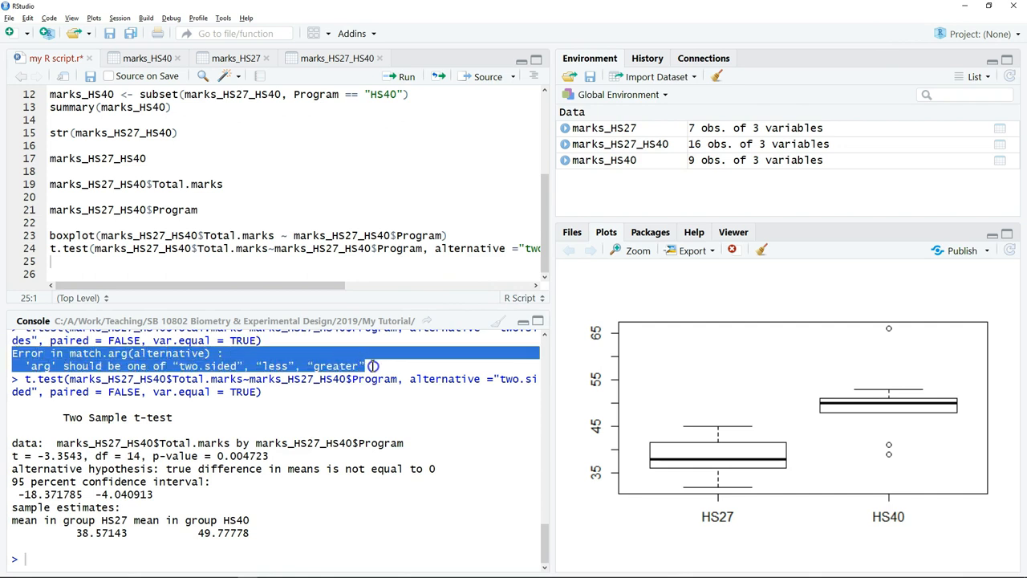
pyautogui.moveTo(370, 425)
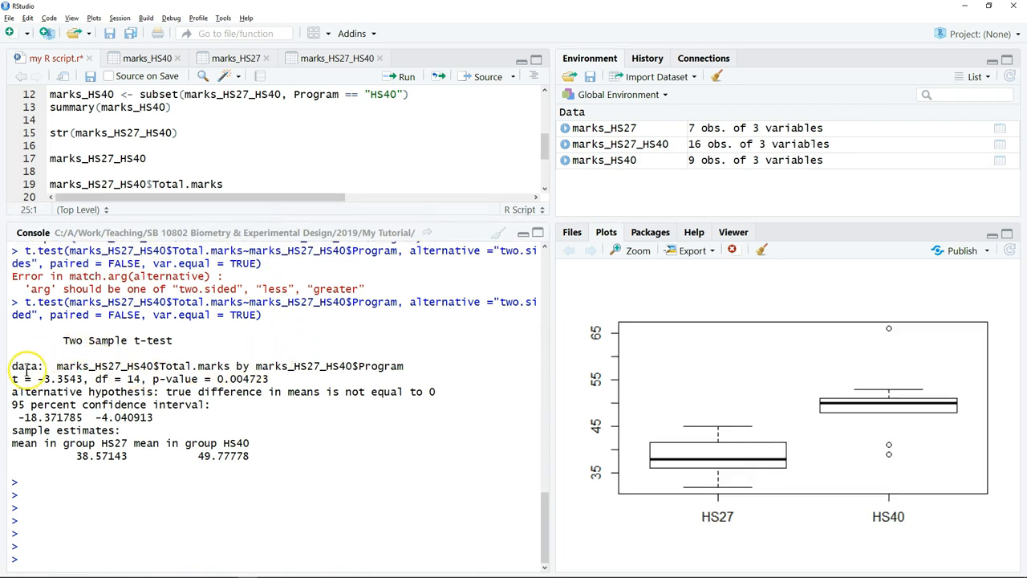
pyautogui.moveTo(13, 378); pyautogui.dragTo(86, 379)
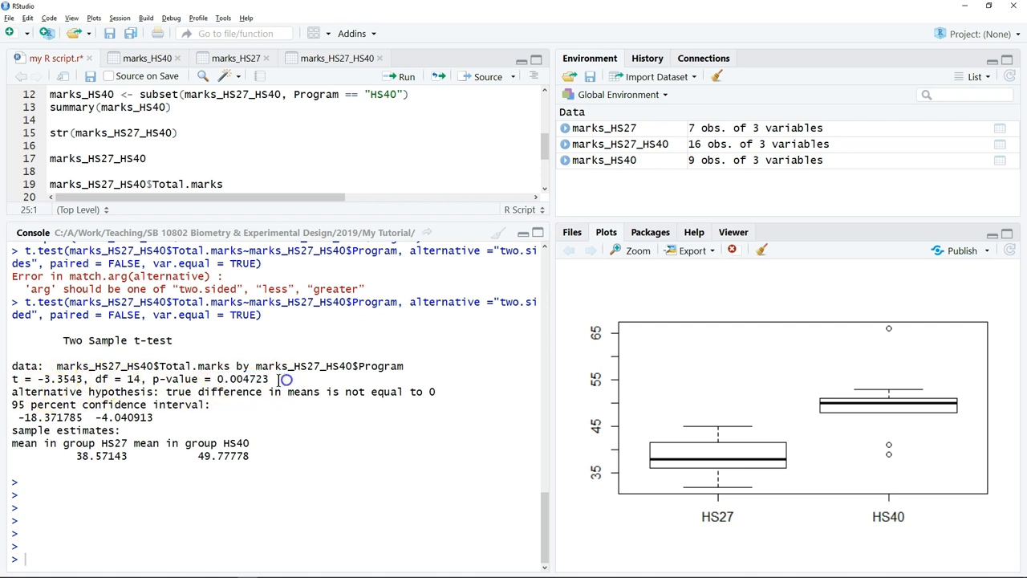
pyautogui.doubleClick(240, 379)
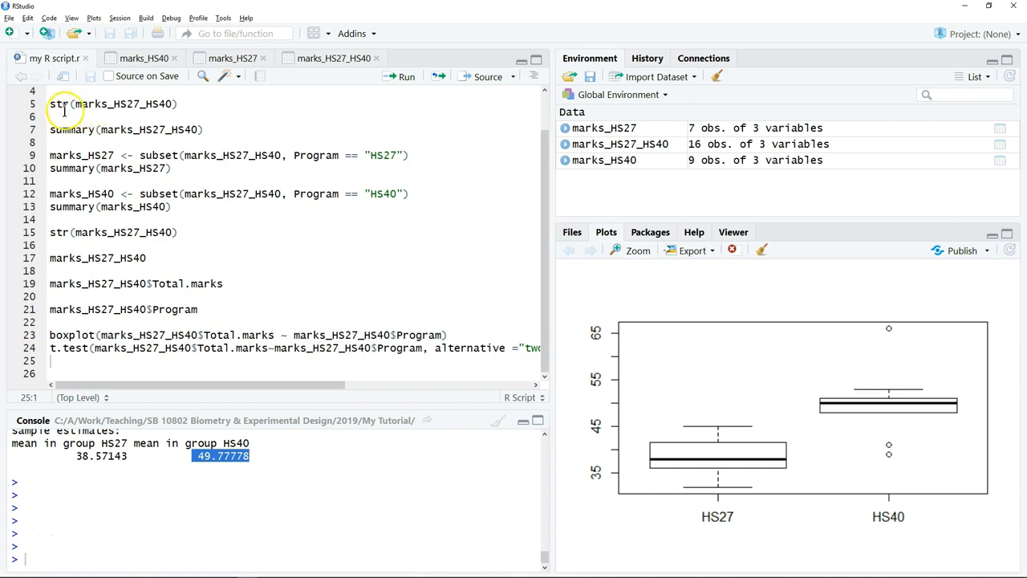
pyautogui.moveTo(74, 325)
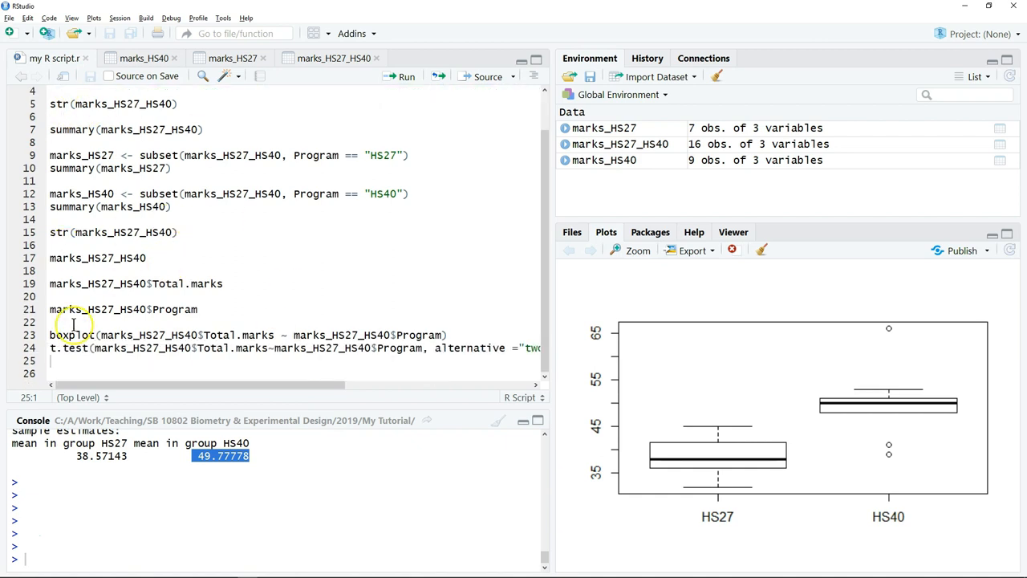
pyautogui.moveTo(417, 238)
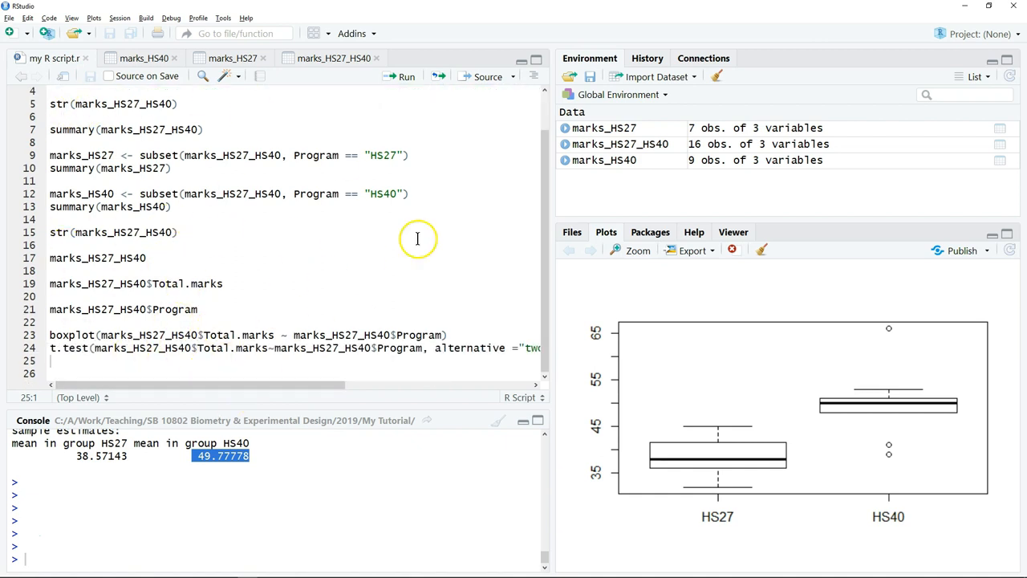